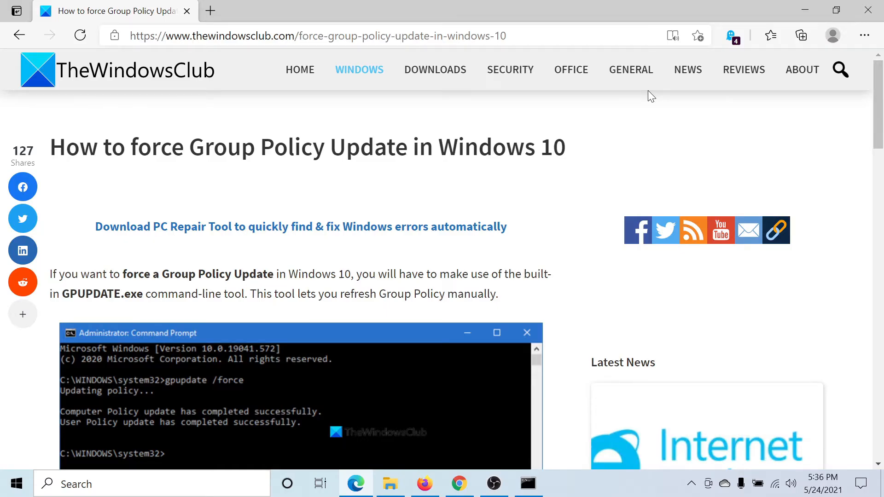
{"action": "mouse_move", "coordinate": [511, 72]}
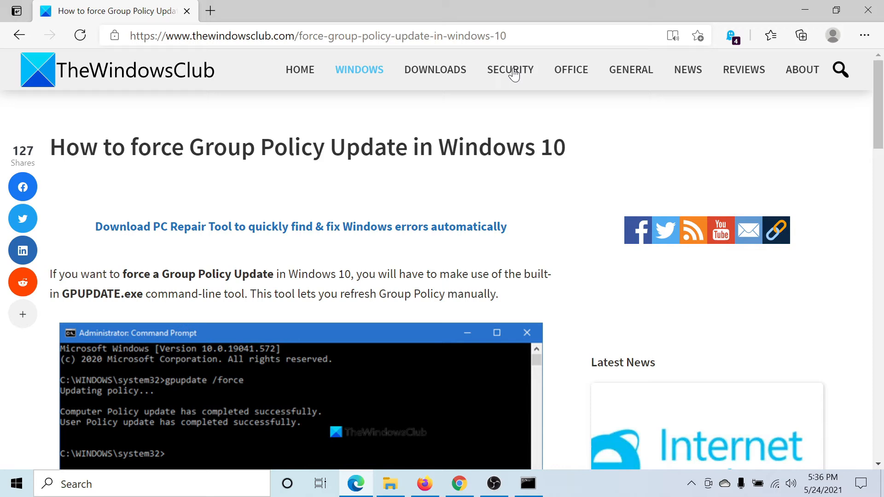
{"action": "mouse_move", "coordinate": [511, 69]}
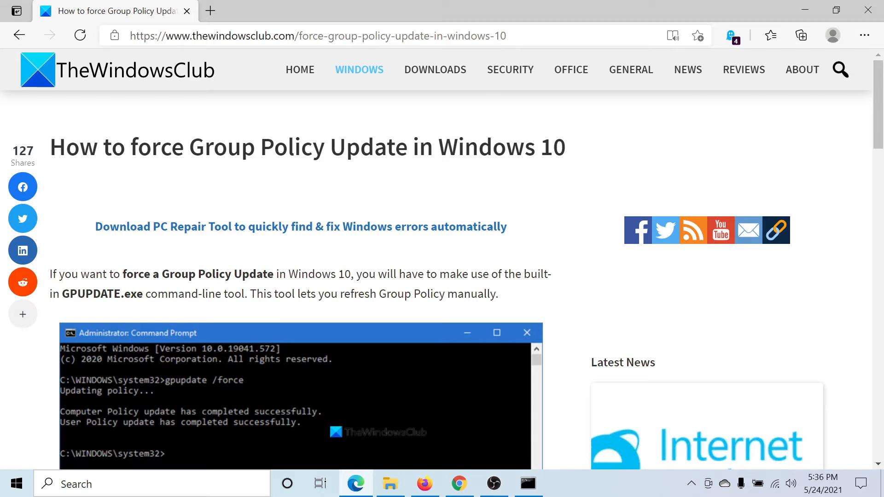
Step: Scroll to the gpupdate commands, search 'comm' in Windows and start Command Prompt as administrator
{"action": "scroll", "scroll_direction": "down", "scroll_amount": 3}
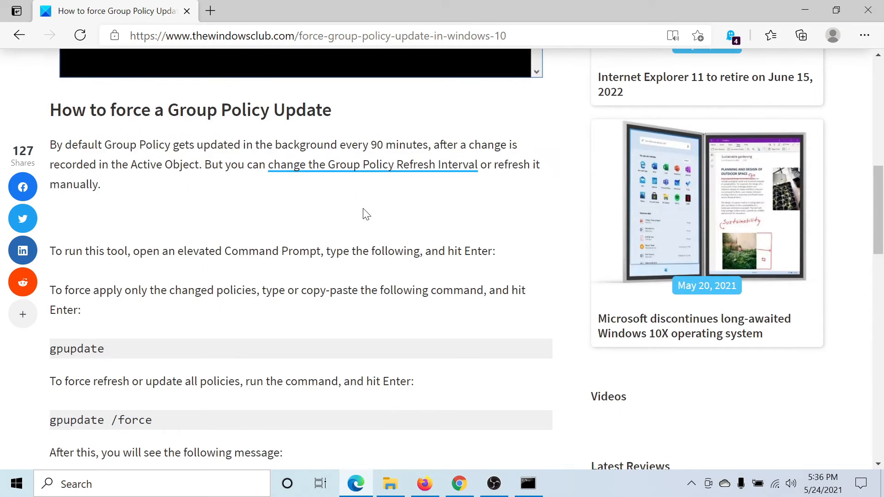
{"action": "scroll", "scroll_direction": "down", "scroll_amount": 3}
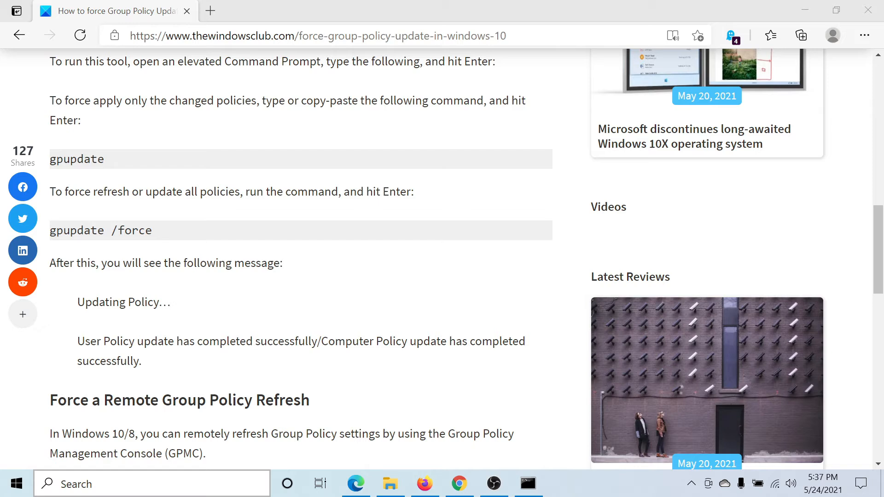
{"action": "type", "text": "c"}
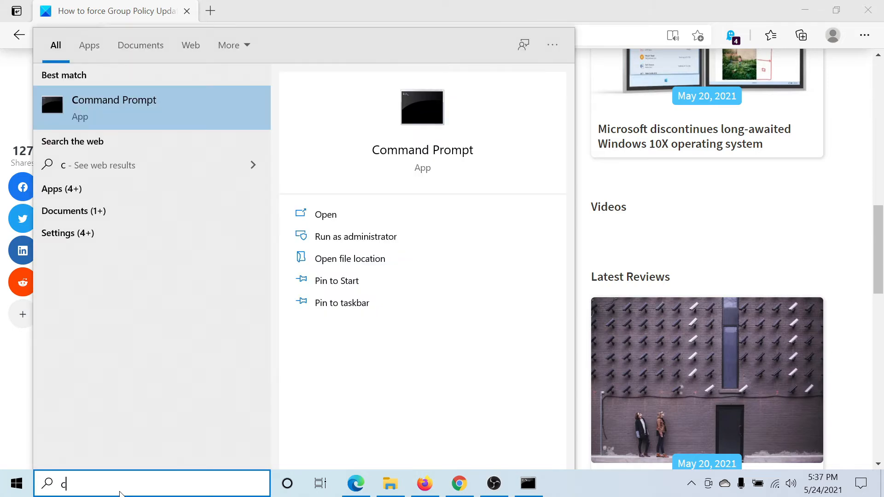
{"action": "type", "text": "omm"}
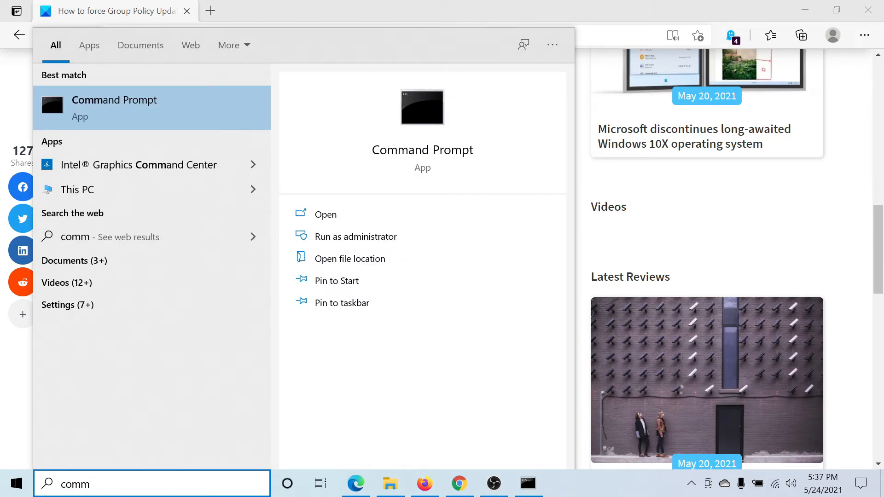
{"action": "mouse_move", "coordinate": [565, 424]}
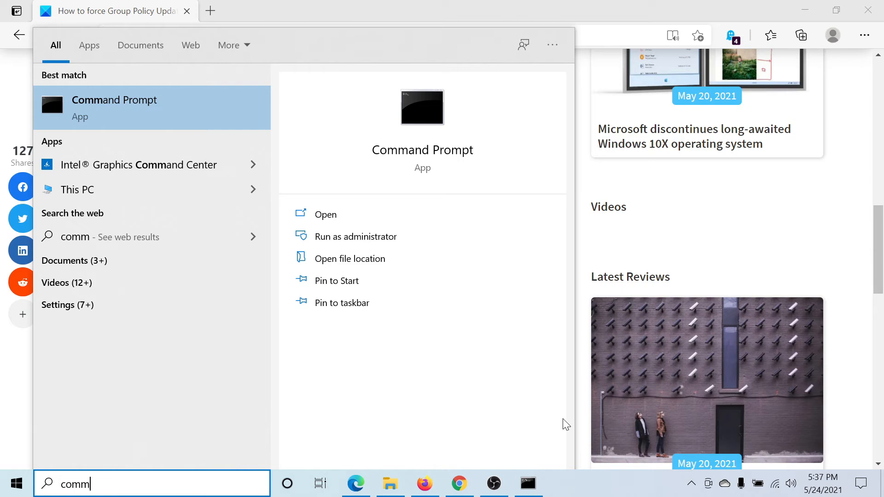
{"action": "left_click", "coordinate": [355, 237]}
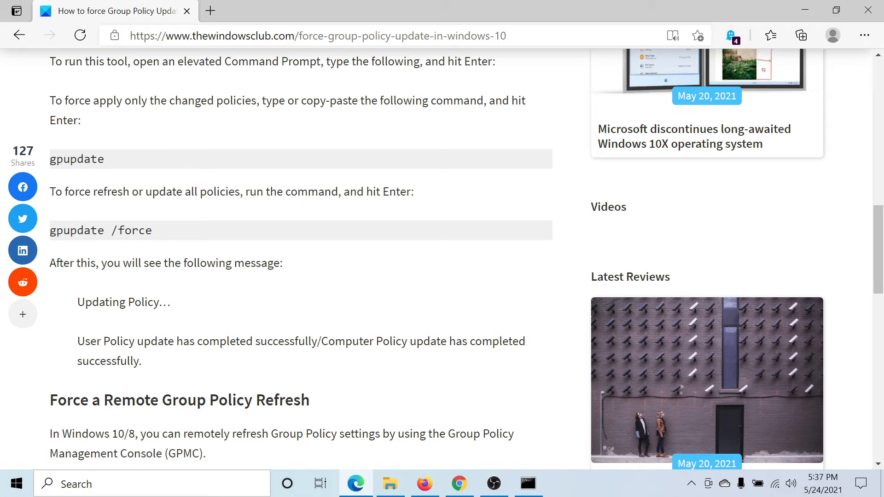
{"action": "mouse_move", "coordinate": [111, 154]}
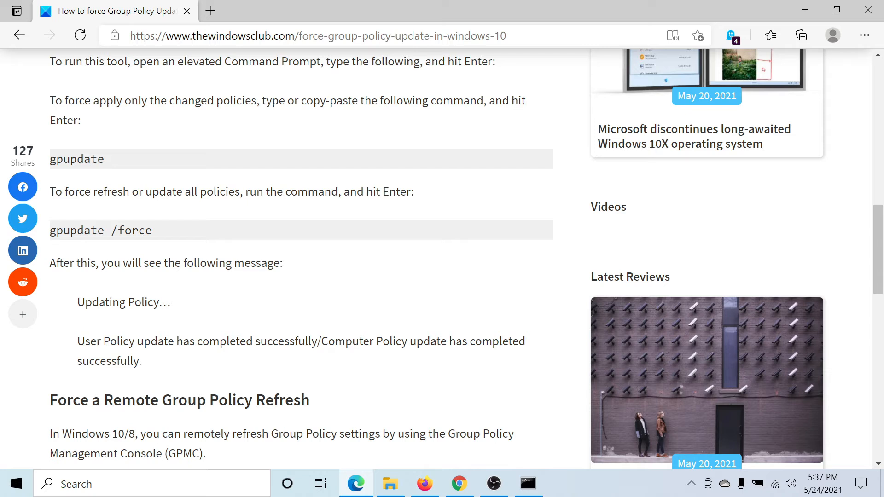
{"action": "mouse_move", "coordinate": [189, 237]}
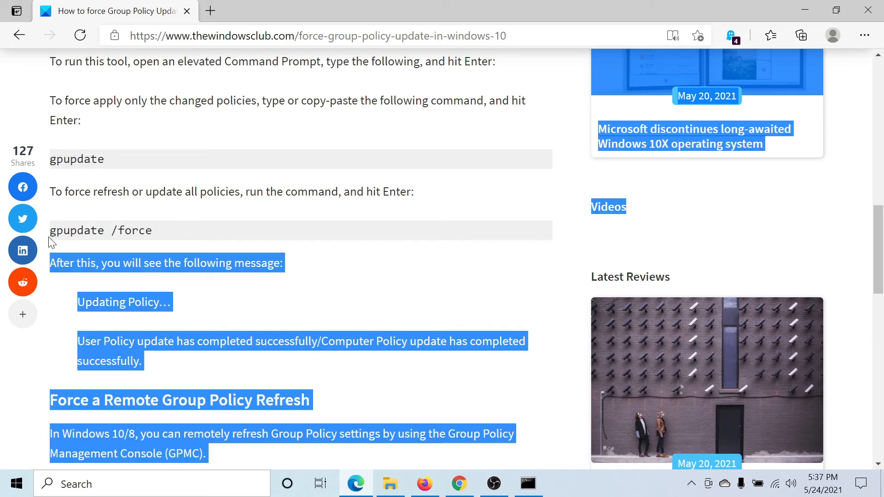
Step: Copy the selected 'gpupdate /force' text via the right-click menu
{"action": "right_click", "coordinate": [102, 230]}
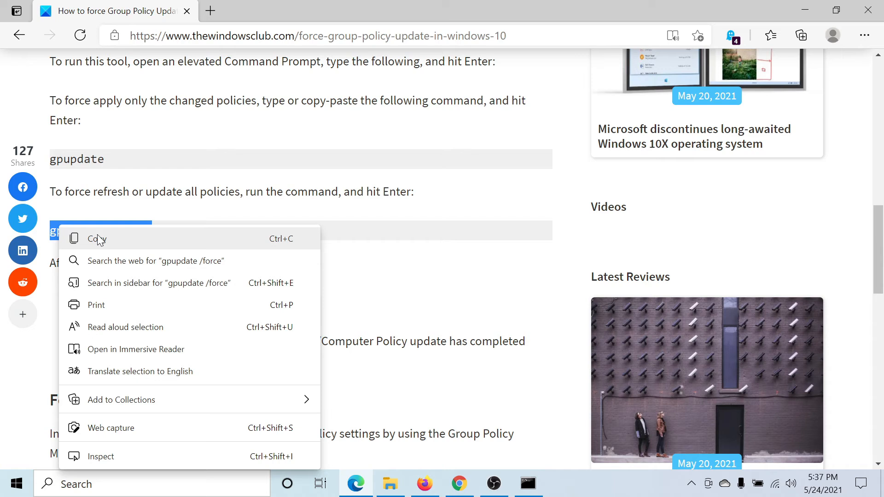
{"action": "left_click", "coordinate": [96, 238]}
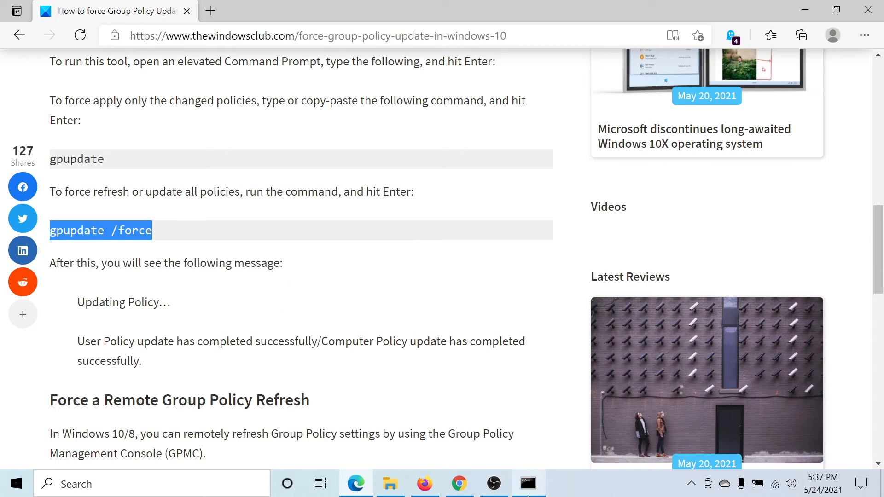
Step: Paste and run gpupdate /force in the elevated Command Prompt, then hide it and return to the article's top
{"action": "left_click", "coordinate": [528, 484]}
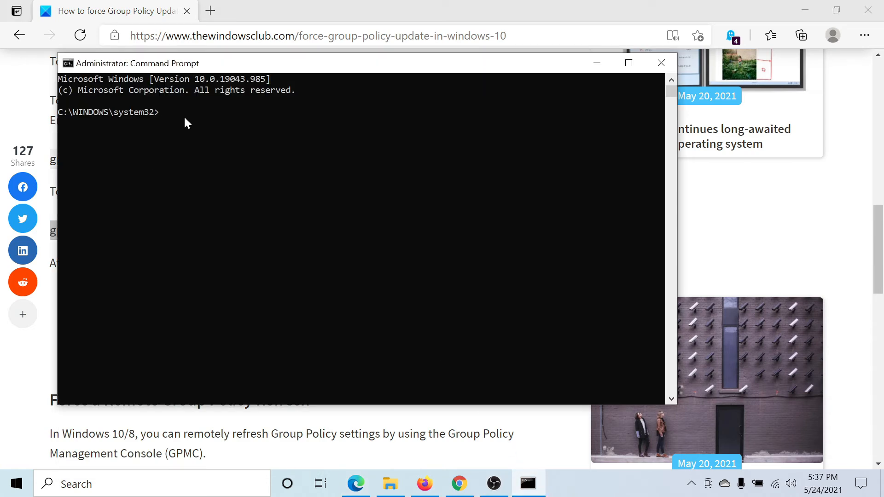
{"action": "right_click", "coordinate": [64, 230]}
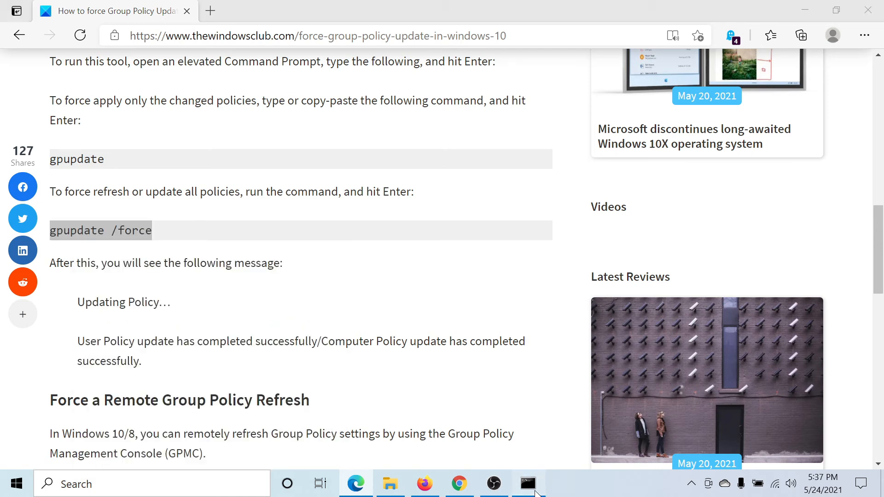
{"action": "left_click", "coordinate": [527, 483]}
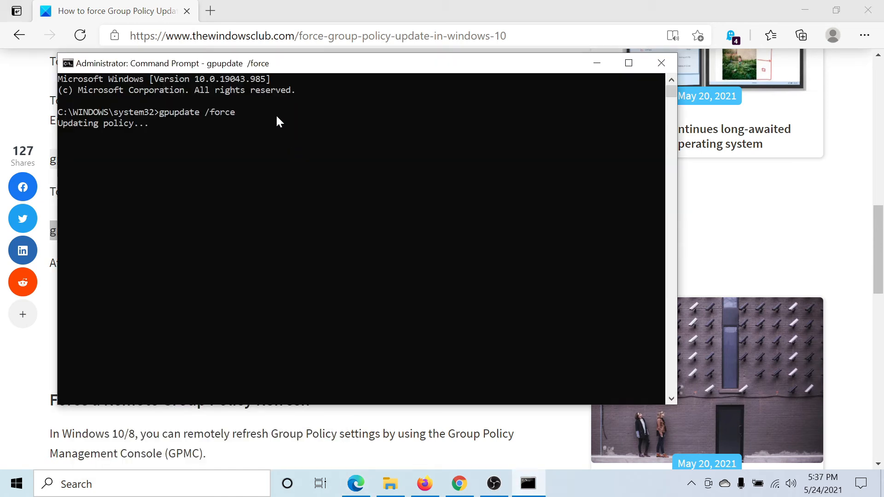
{"action": "left_click", "coordinate": [661, 62]}
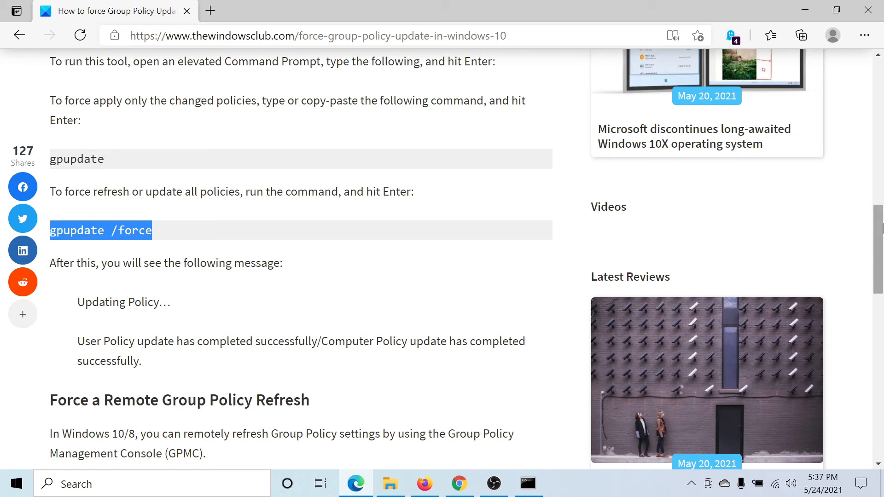
{"action": "scroll", "scroll_direction": "up", "scroll_amount": 3}
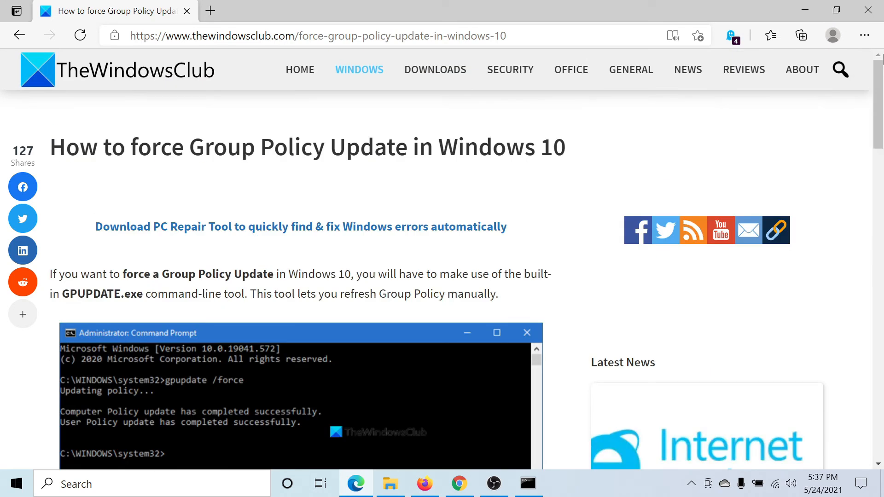